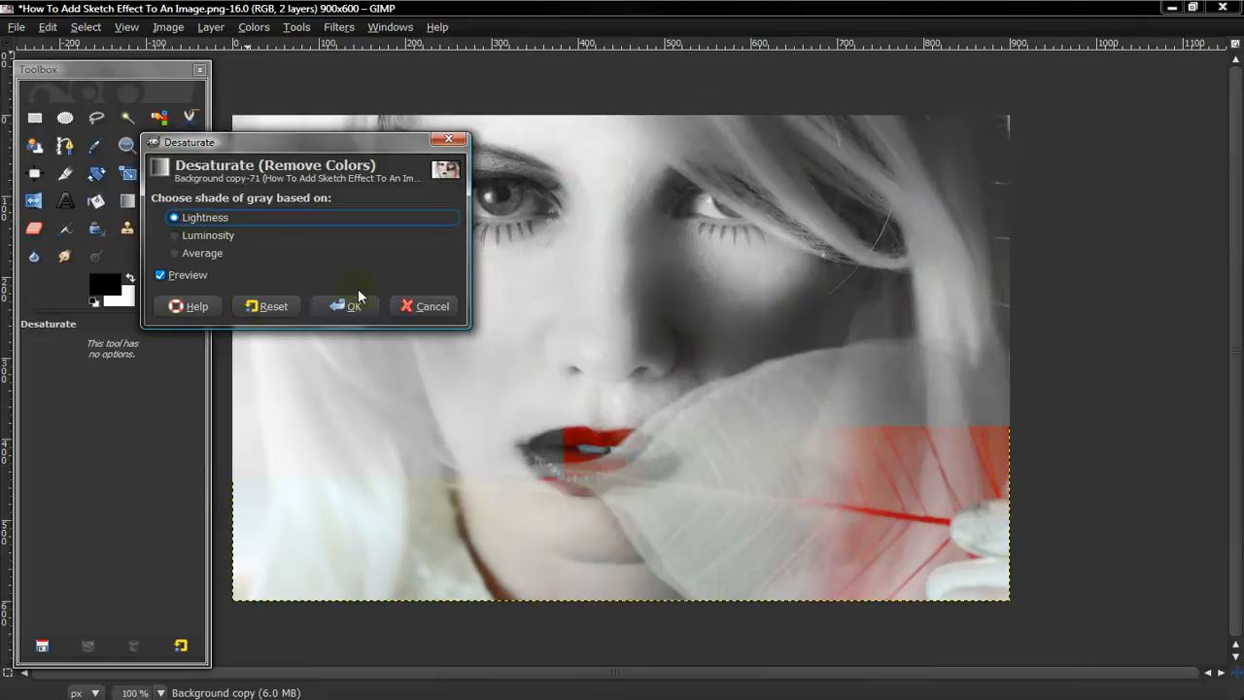
- Confirm Desaturate with Lightness so the copied portrait layer becomes greyscale
left_click(354, 305)
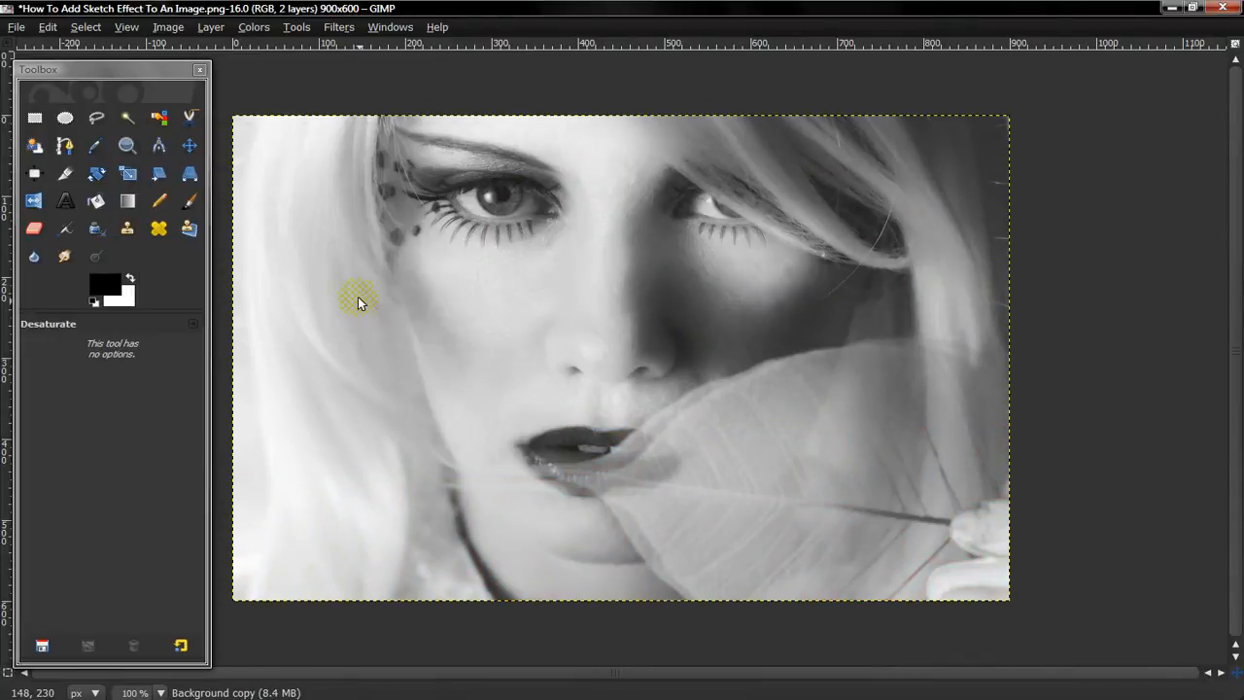
left_click(253, 27)
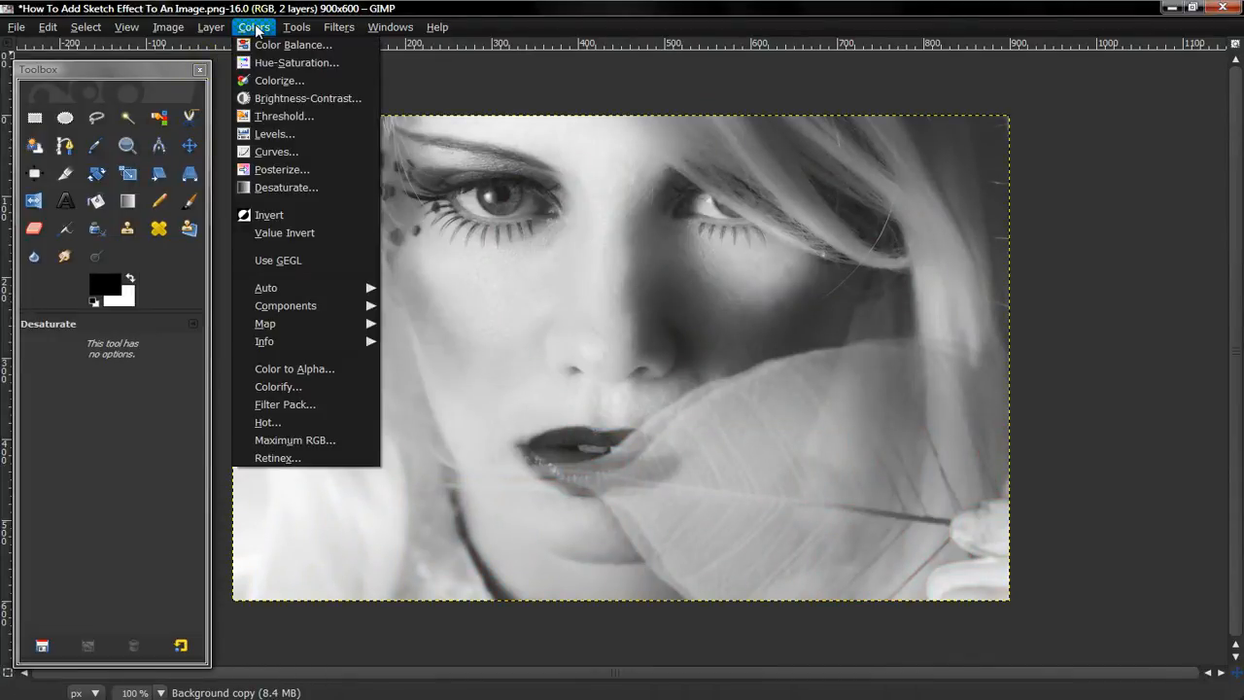
- Apply Sobel edge detection at amount 2.0 to make dark outlines on white
left_click(338, 27)
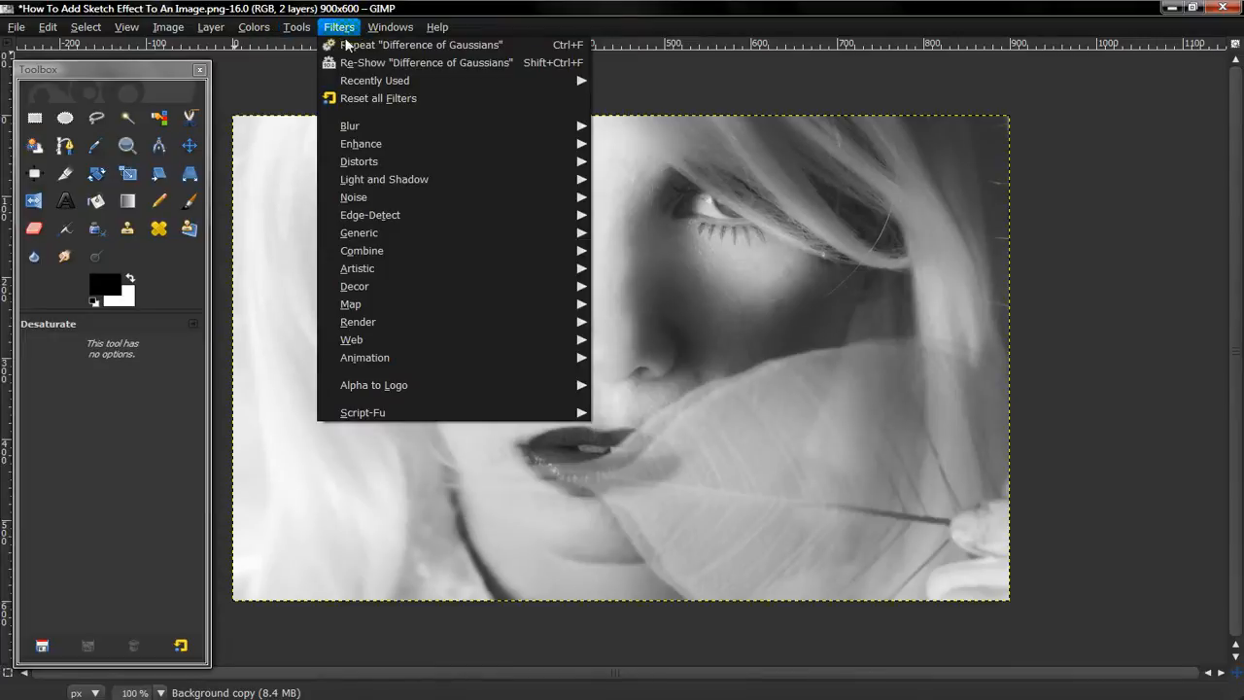
mouse_move(424, 214)
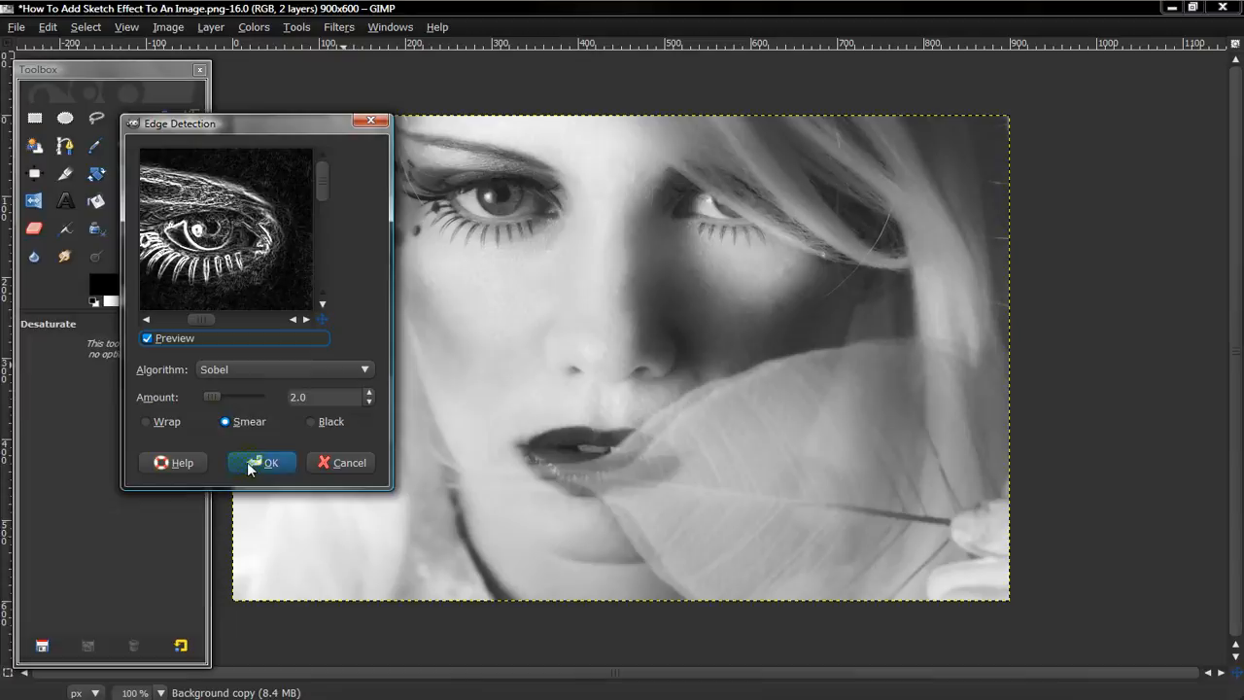
left_click(260, 462)
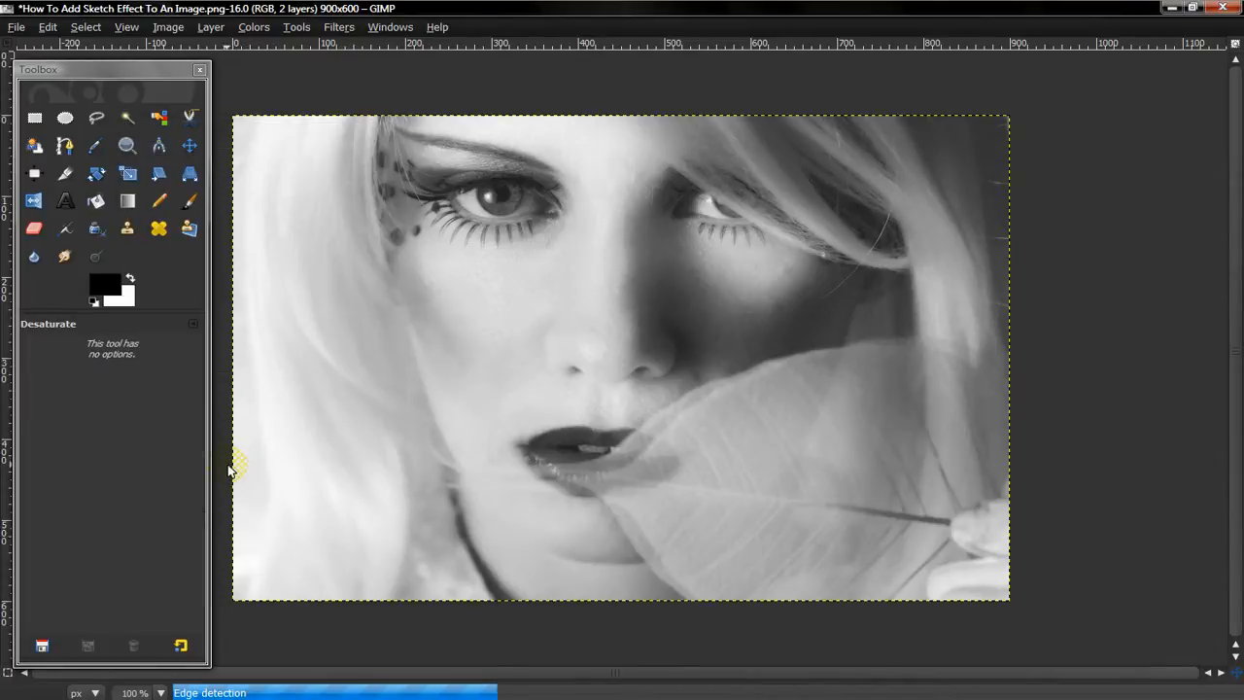
mouse_move(37, 398)
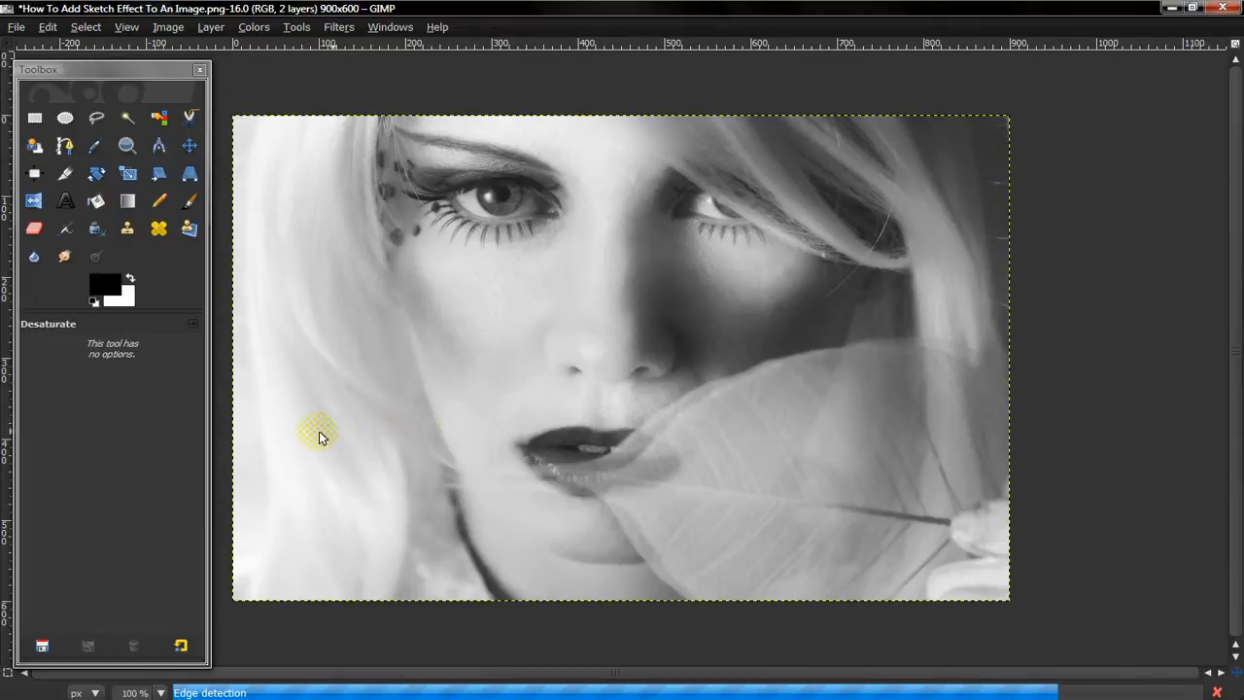
mouse_move(223, 451)
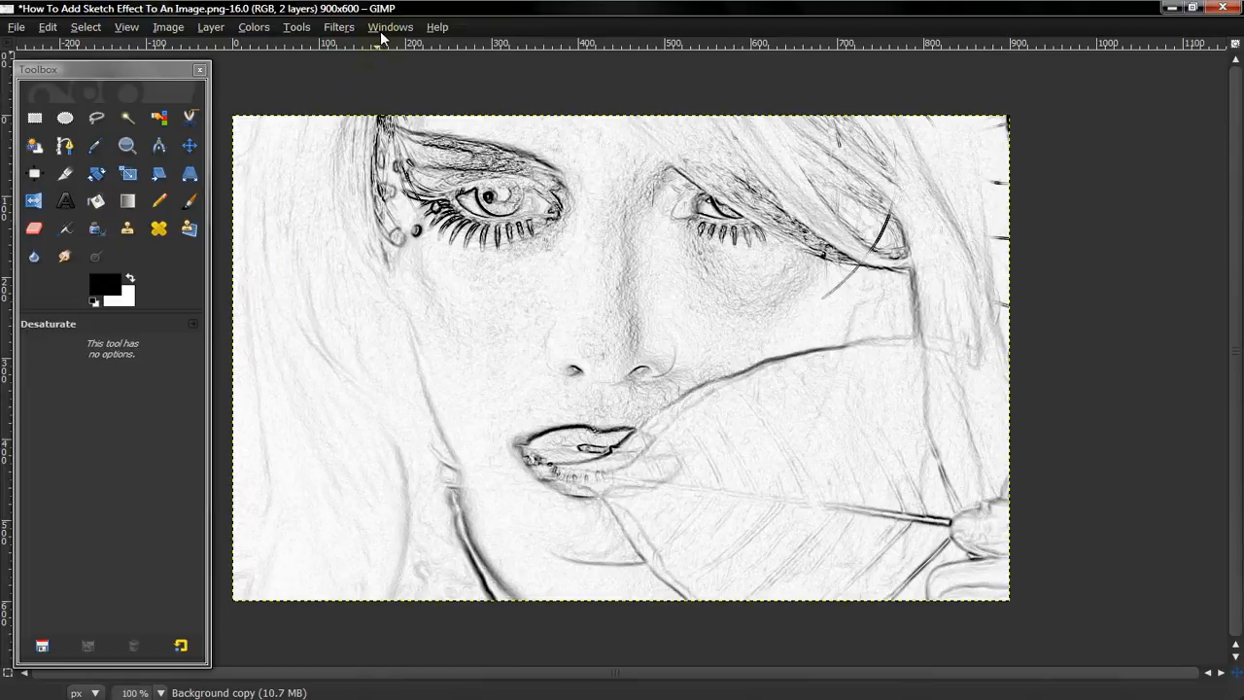
- Lower the sketch layer's opacity to about 83 so faint original colour shows through
left_click(388, 28)
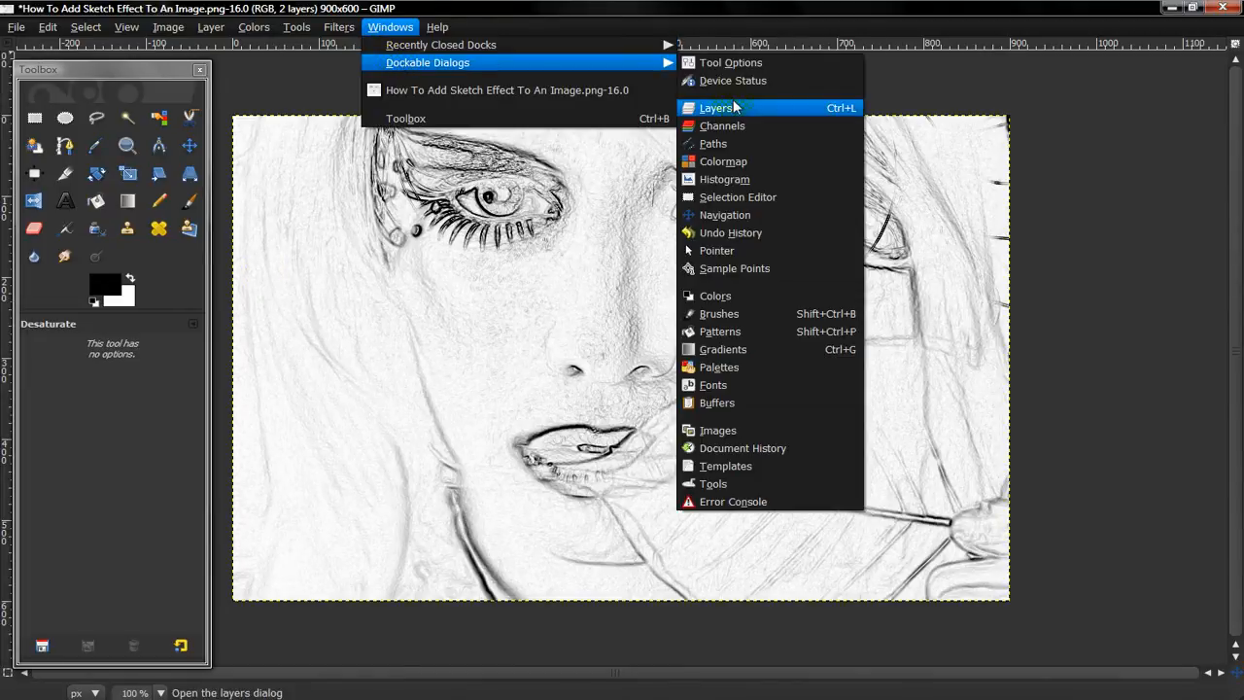
left_click(716, 109)
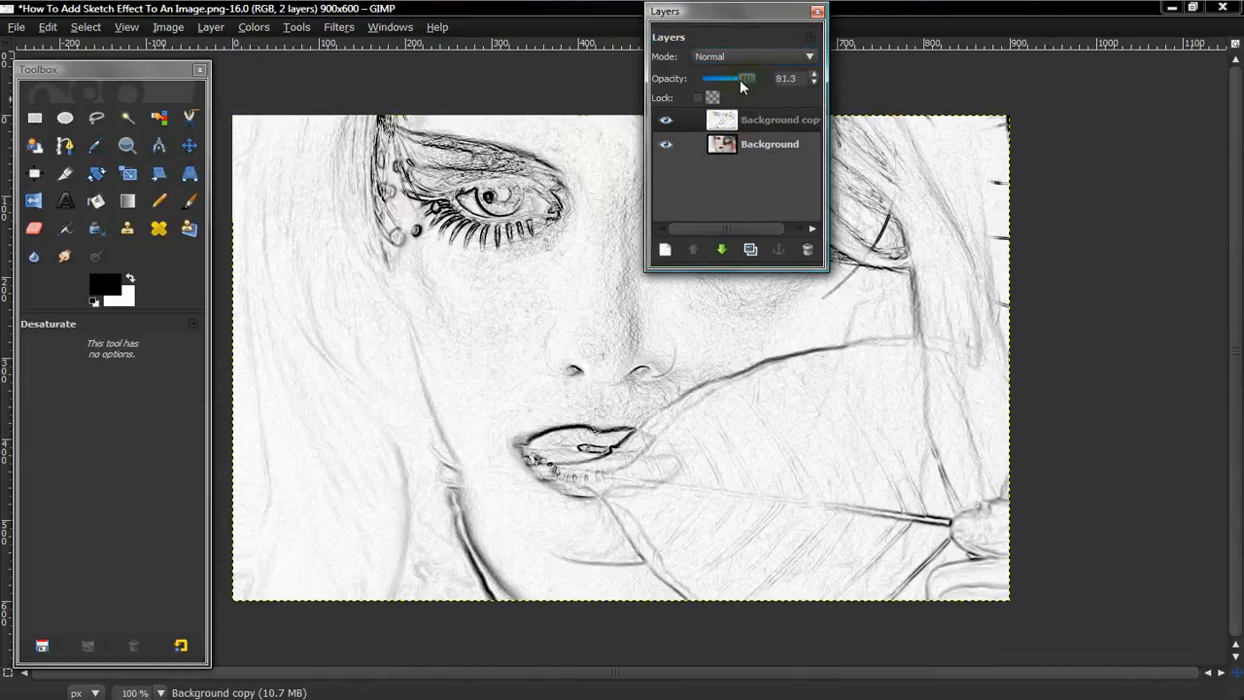
left_click_drag(748, 78, 716, 77)
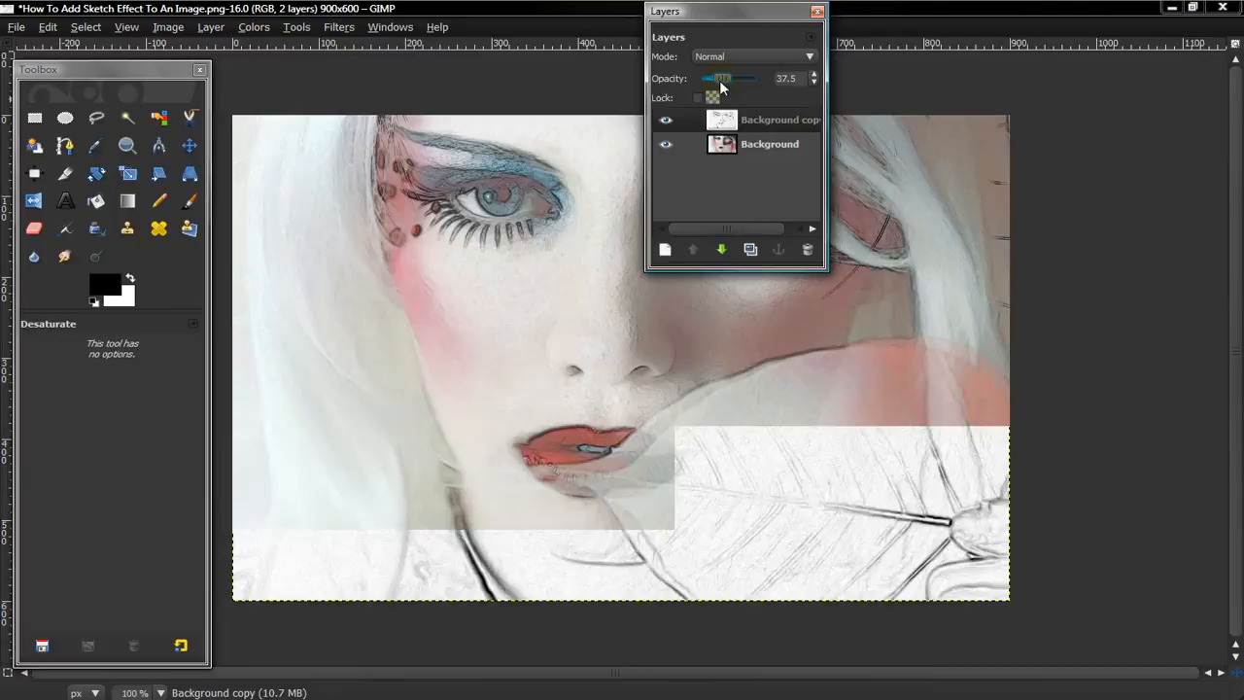
left_click_drag(719, 78, 700, 78)
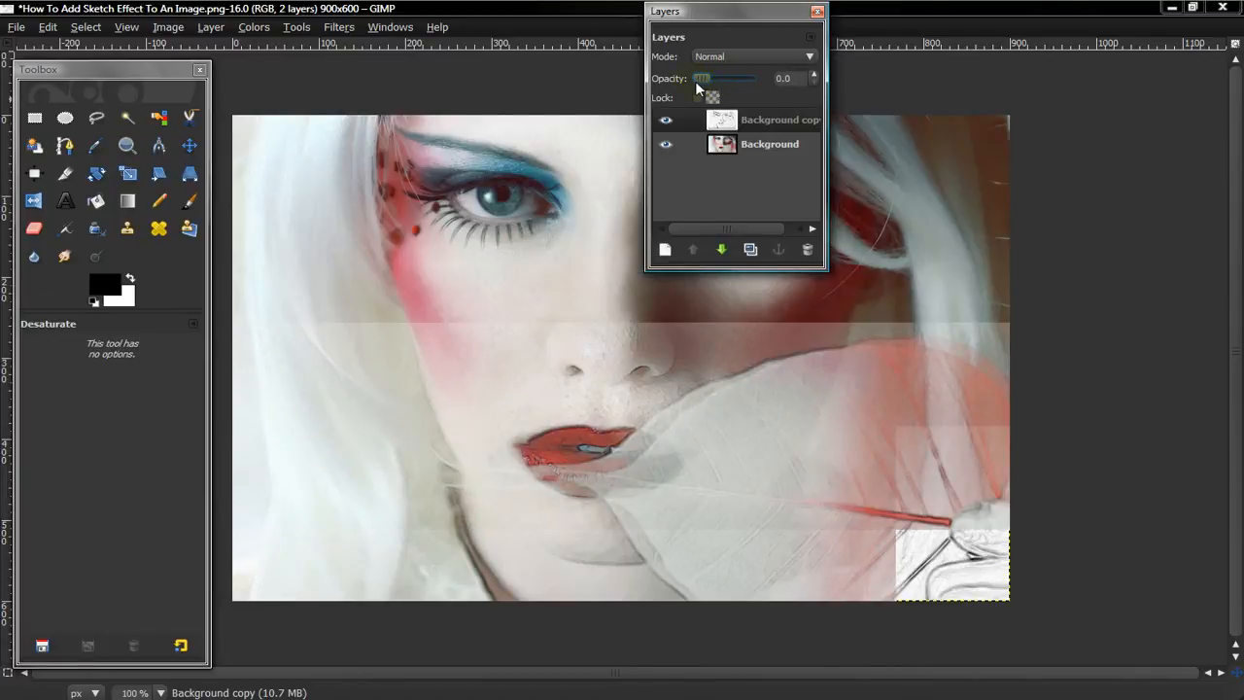
left_click_drag(700, 77, 748, 77)
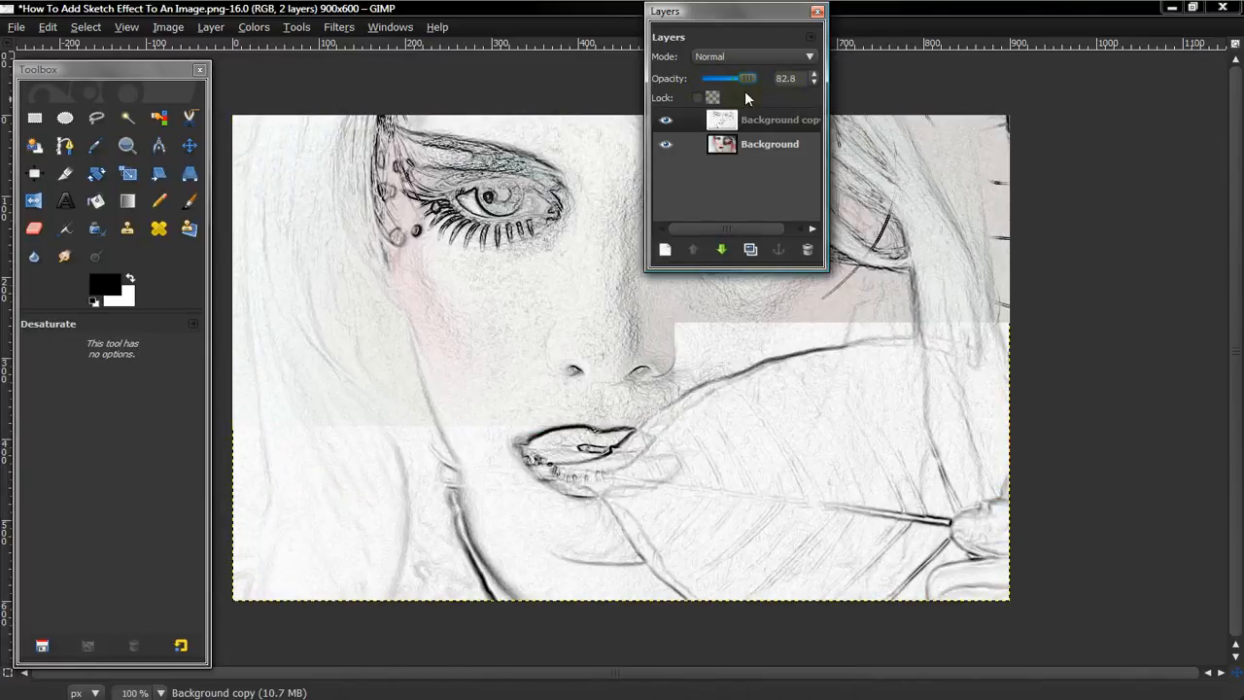
left_click(816, 12)
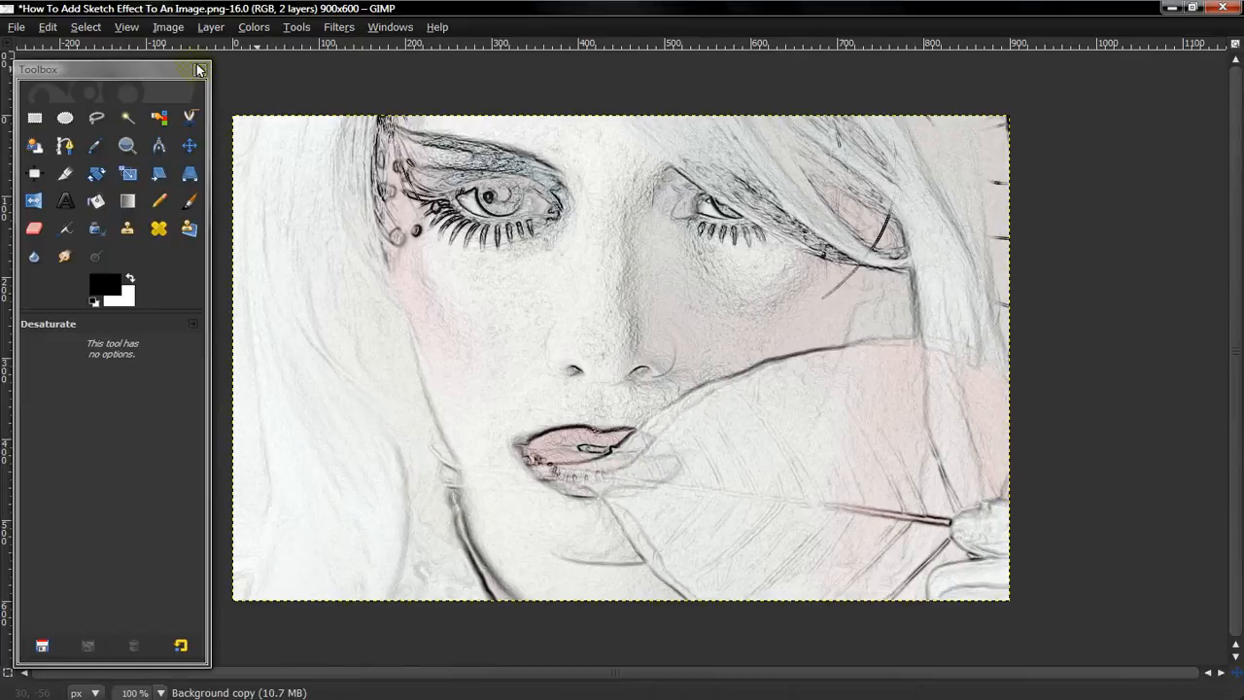
- Reopen the colour portrait and desaturate its duplicated layer to greyscale
left_click(16, 27)
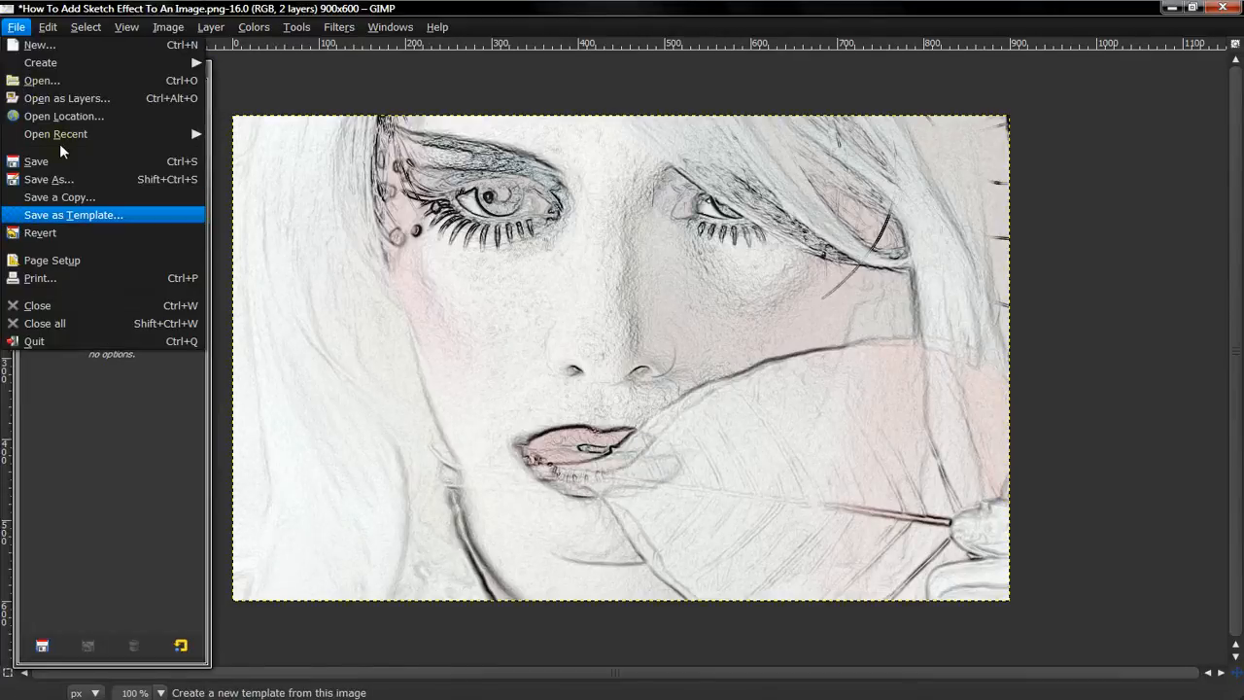
mouse_move(15, 41)
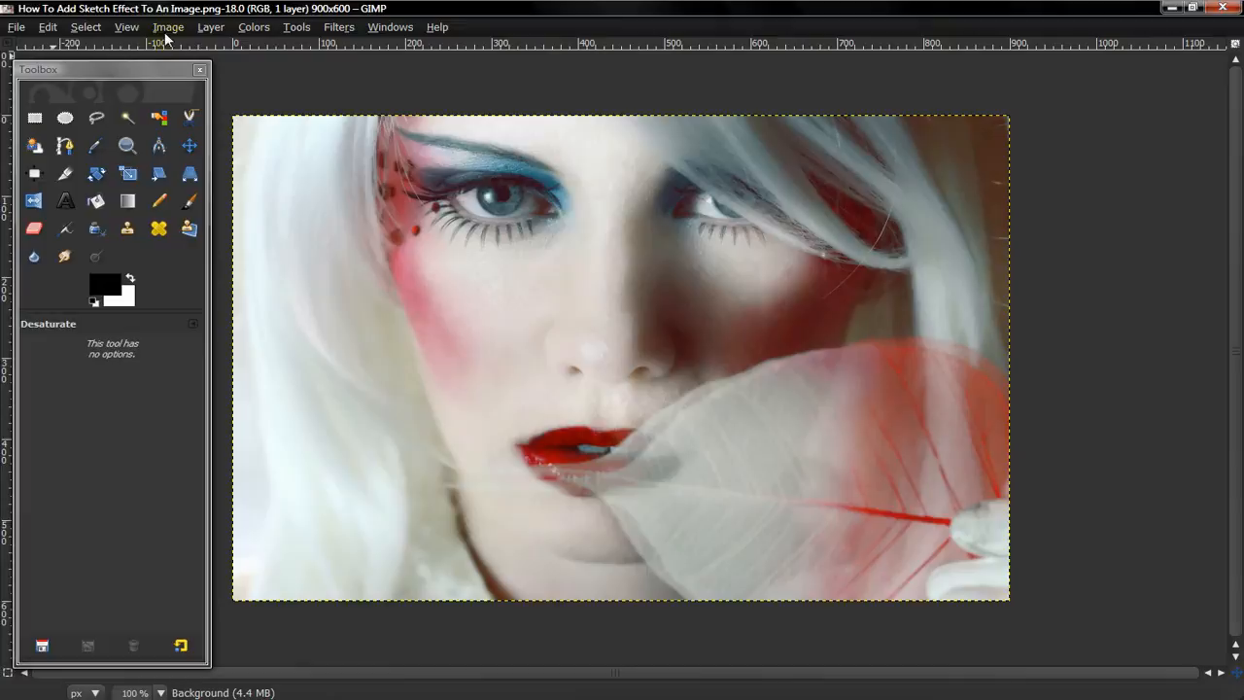
left_click(253, 27)
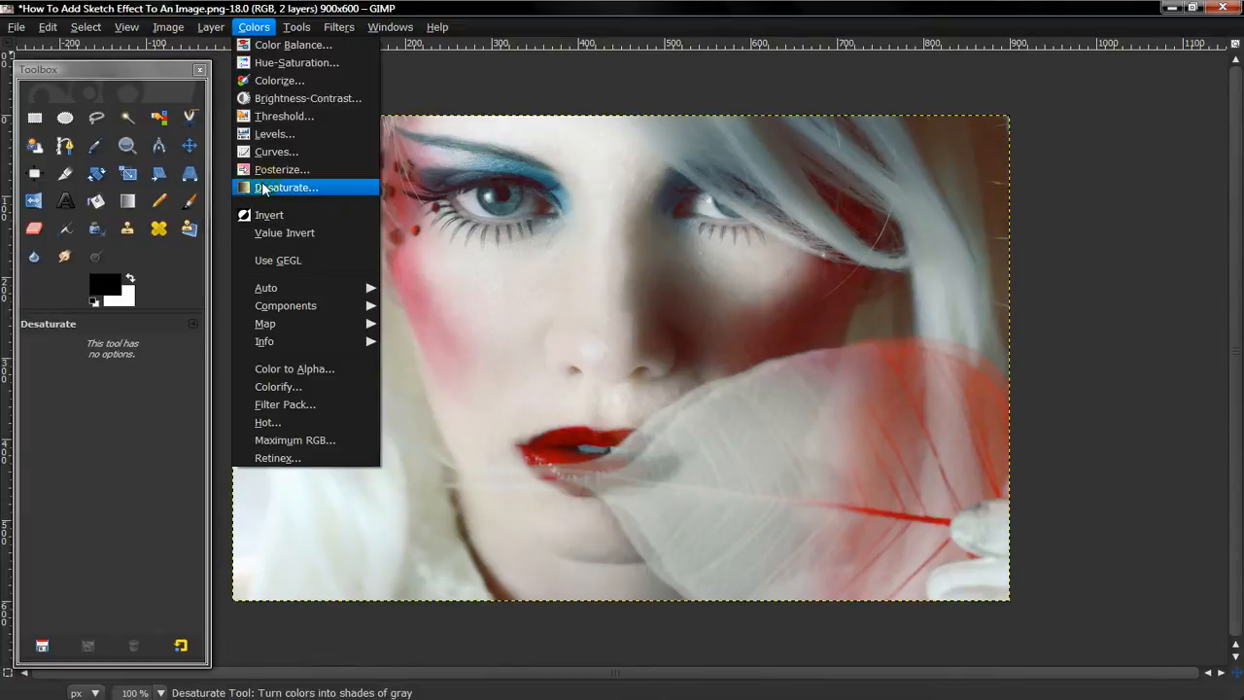
left_click(286, 186)
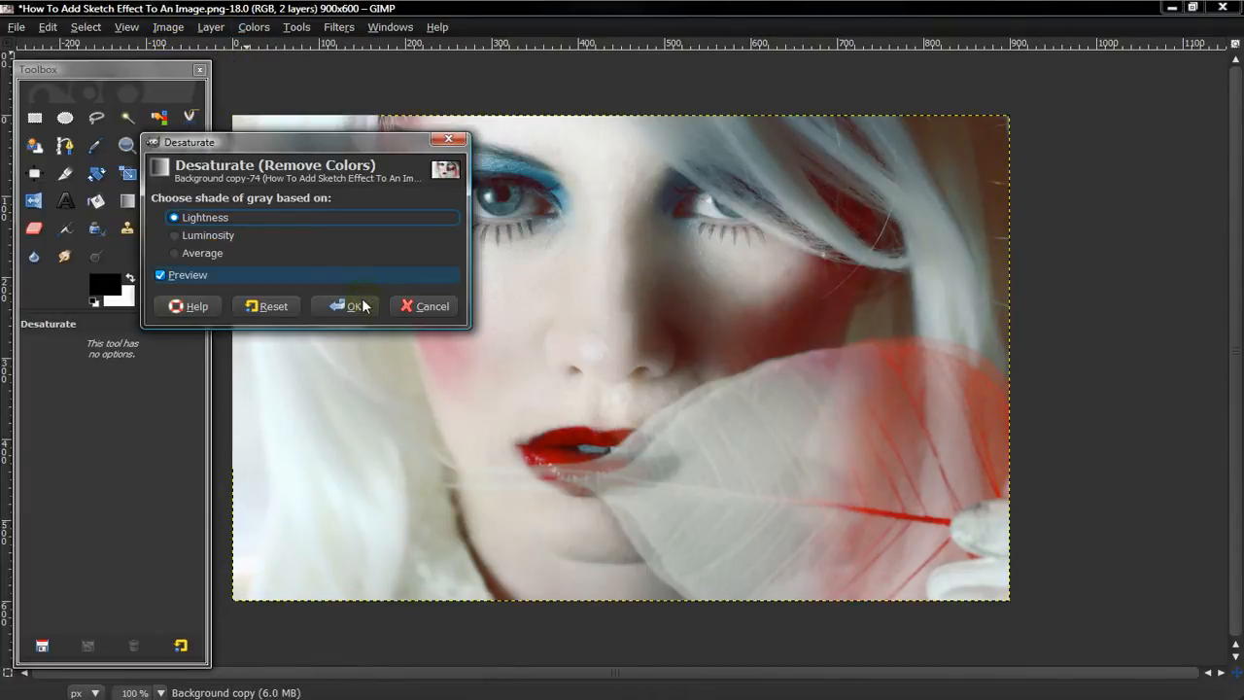
left_click(352, 305)
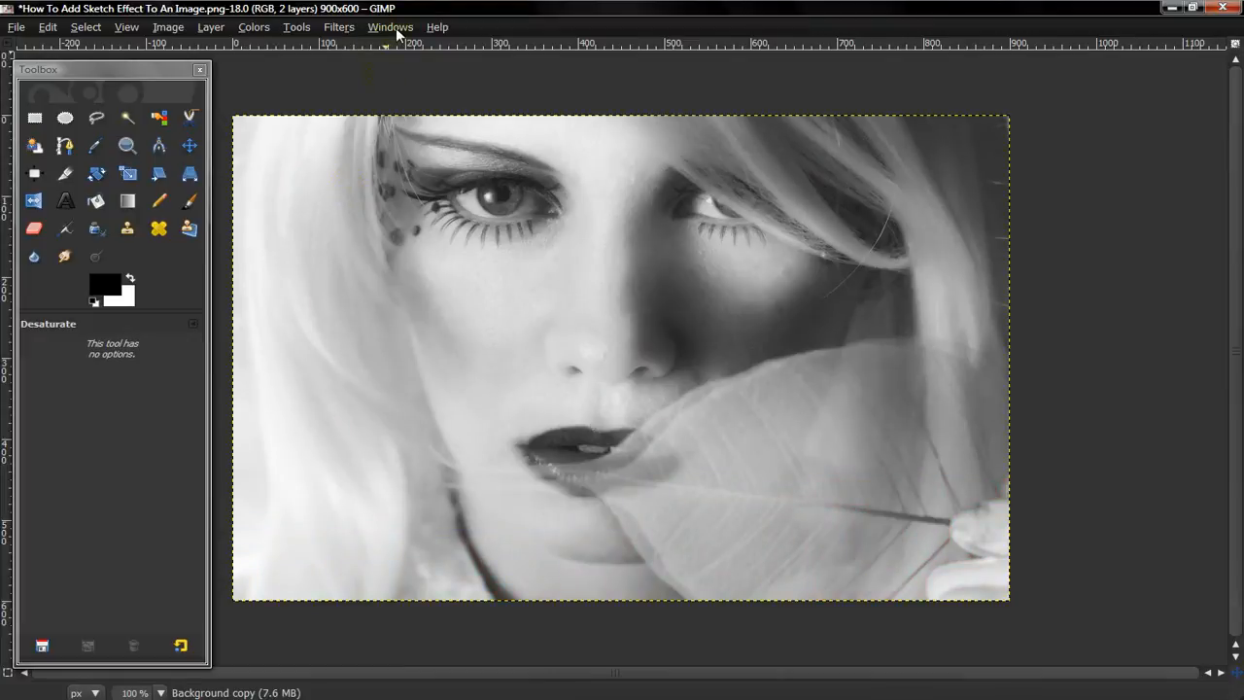
mouse_move(366, 35)
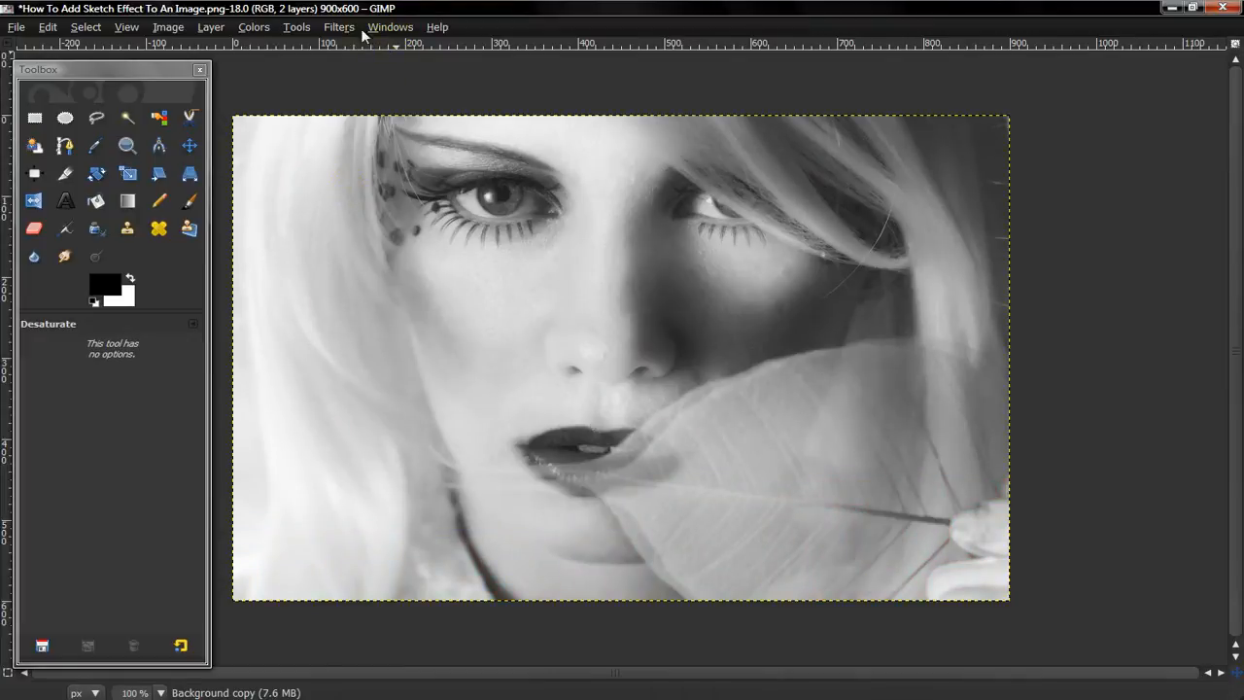
- Apply Difference of Gaussians with radii 16 and 1, Normalize and Invert ticked
left_click(338, 27)
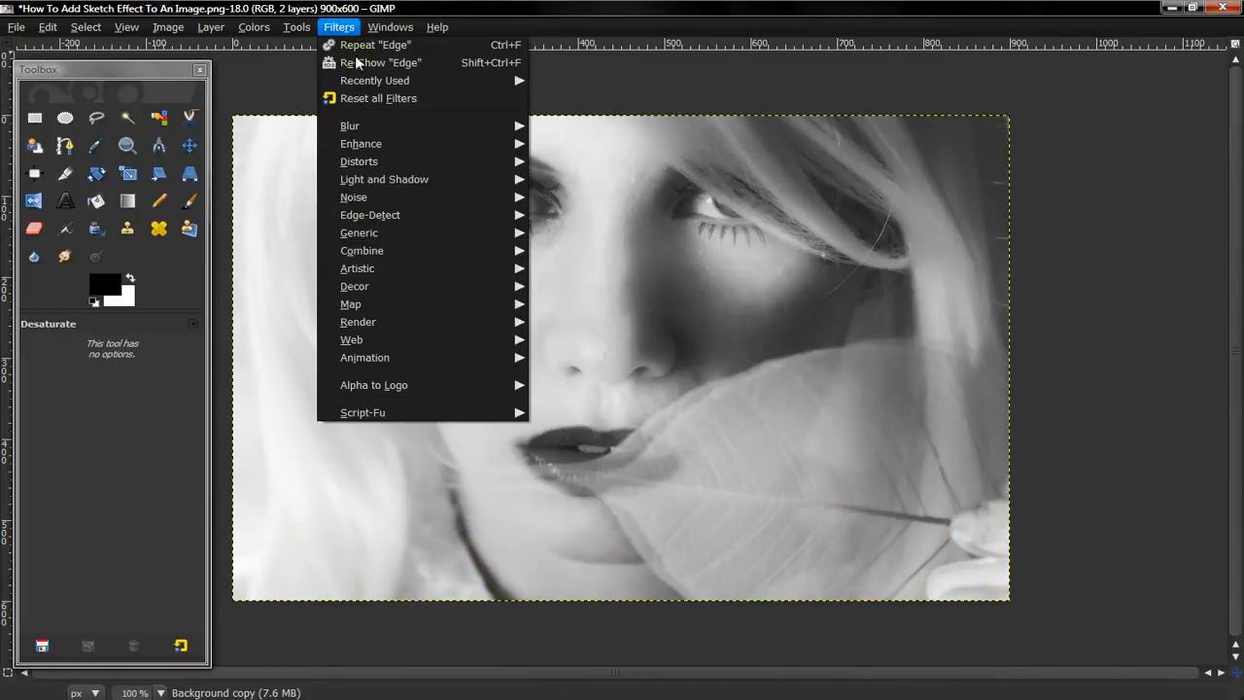
mouse_move(369, 214)
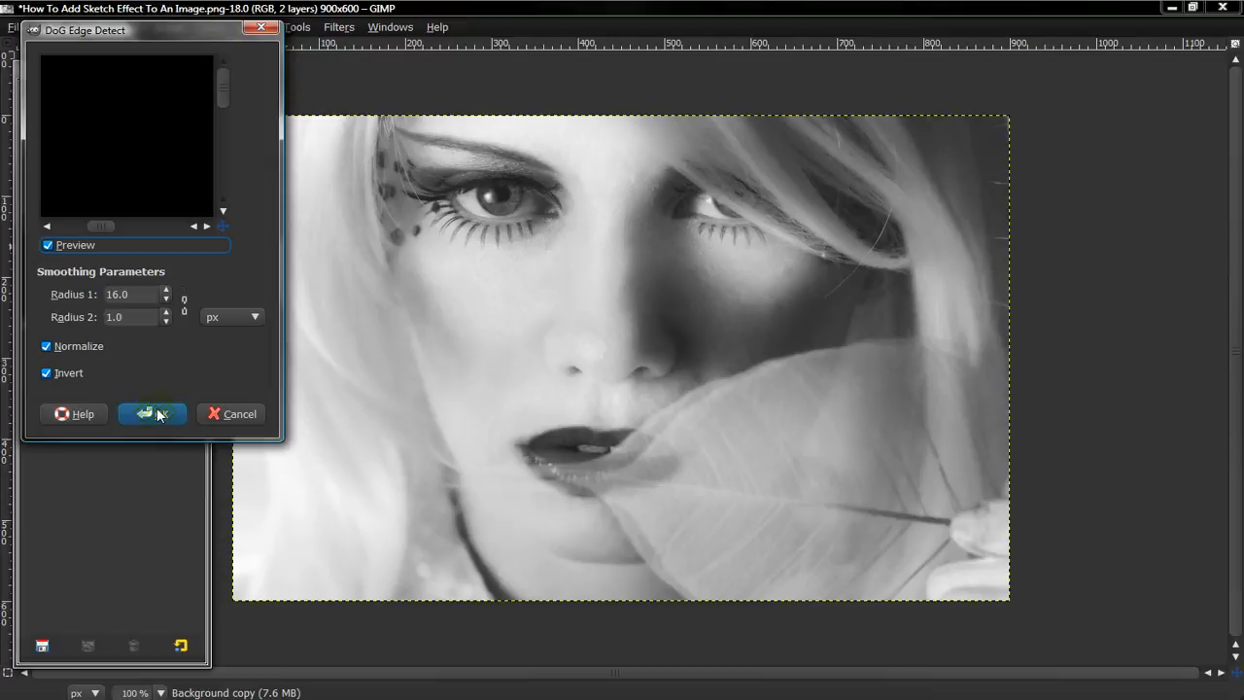
left_click(152, 412)
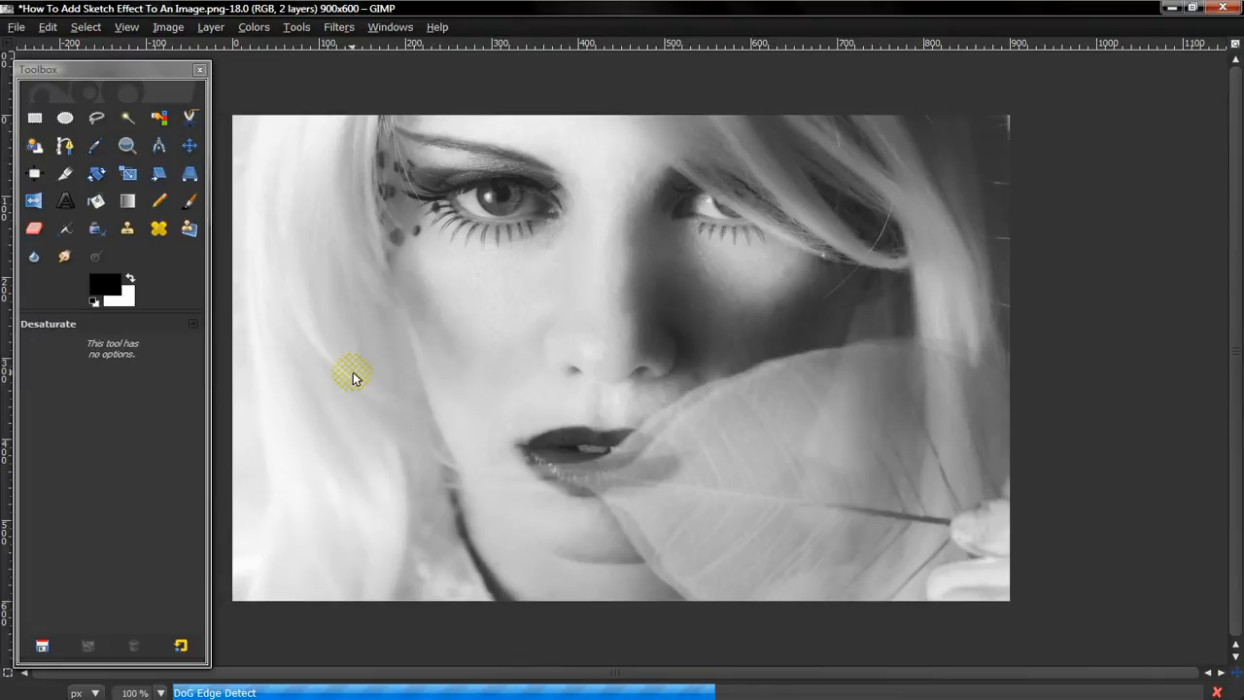
mouse_move(515, 296)
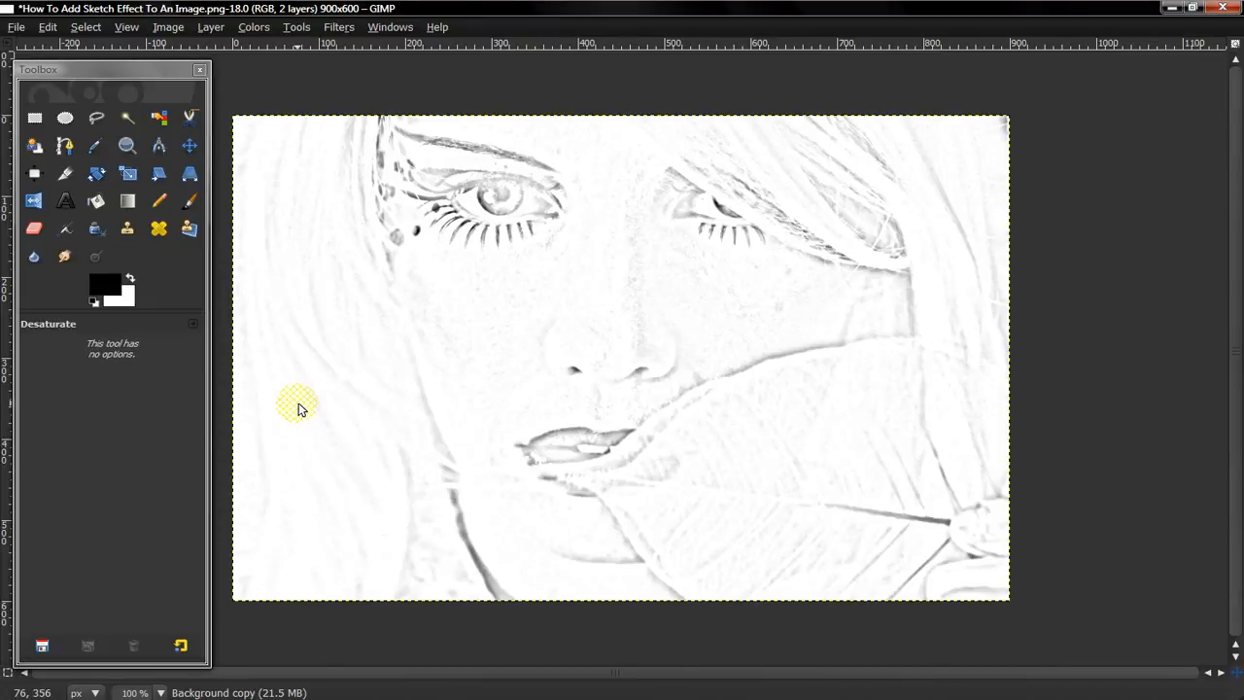
mouse_move(294, 315)
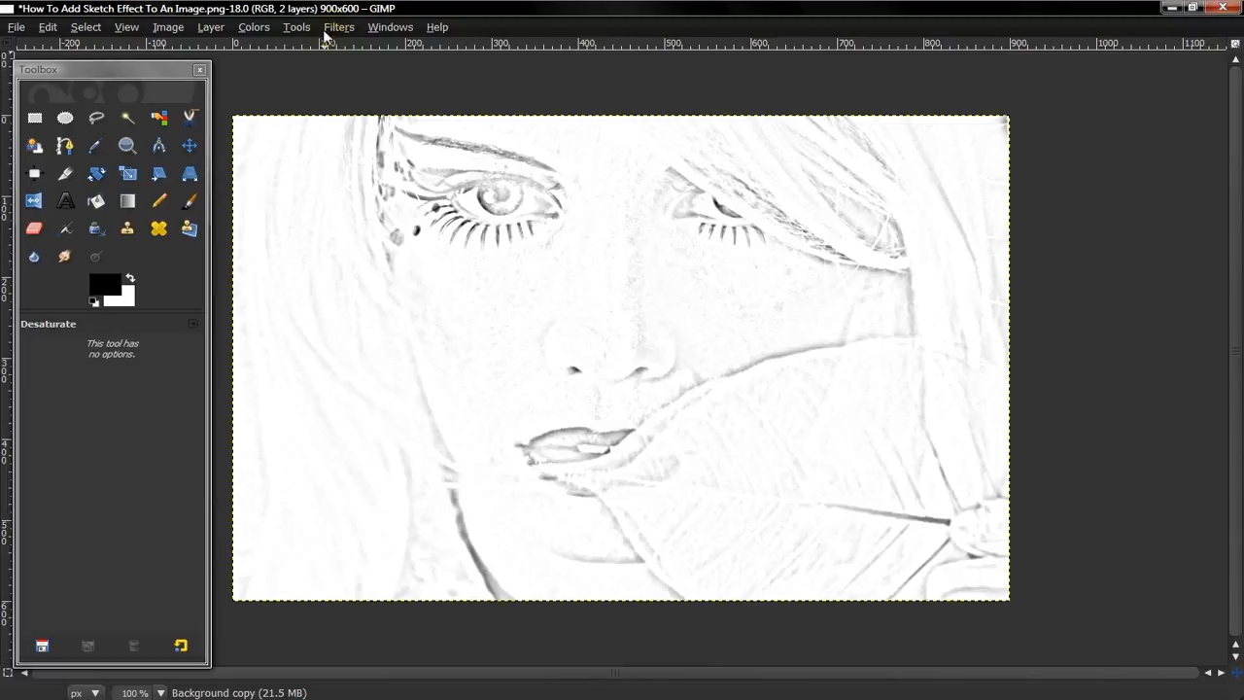
- Darken the sketch midtones with Levels, middle input slider at about 0.33
left_click(253, 27)
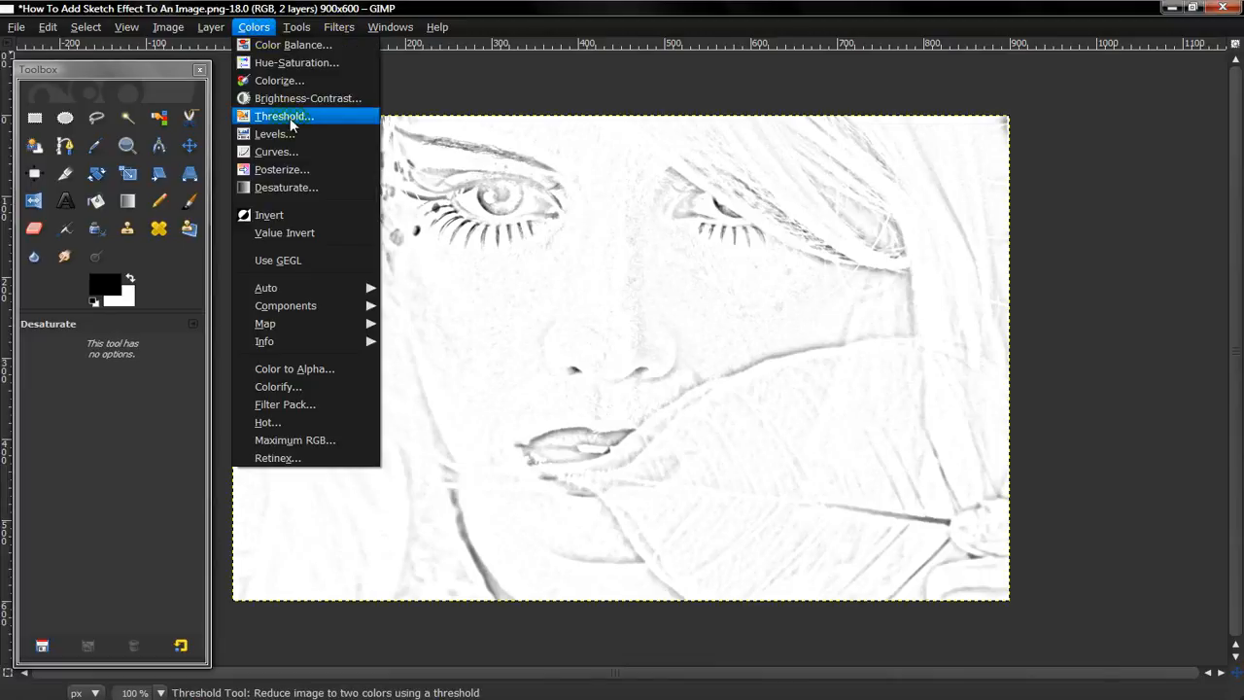
left_click(276, 132)
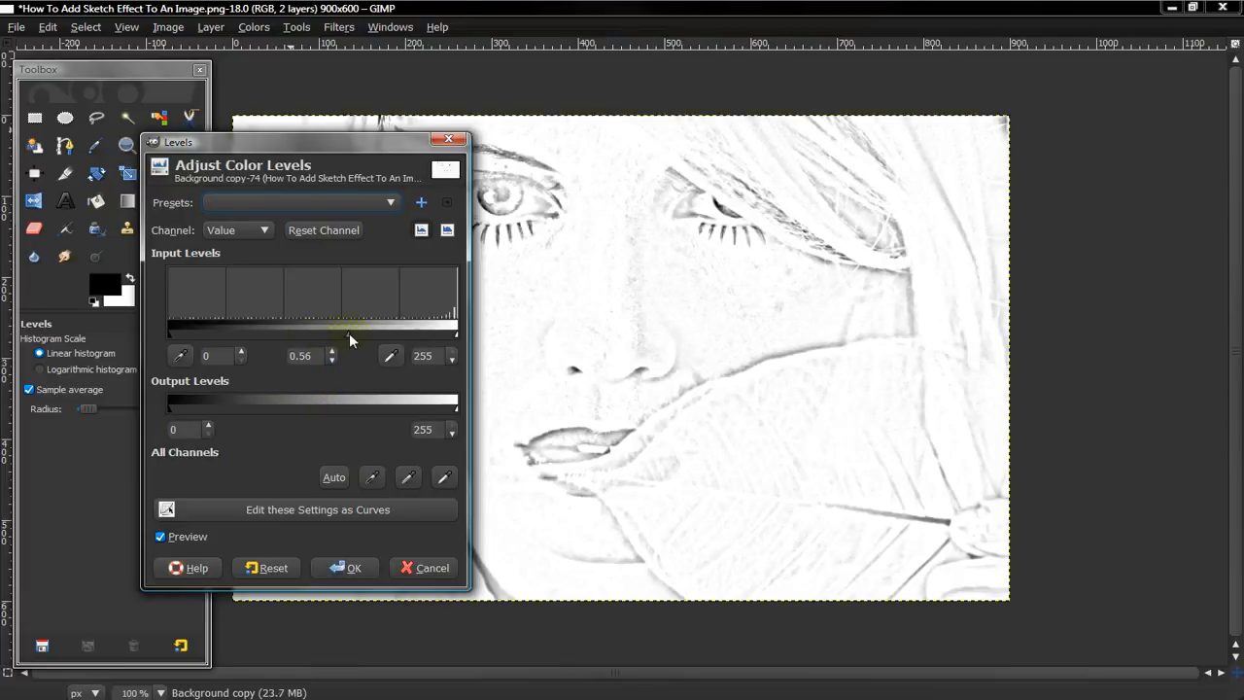
left_click_drag(349, 330, 385, 331)
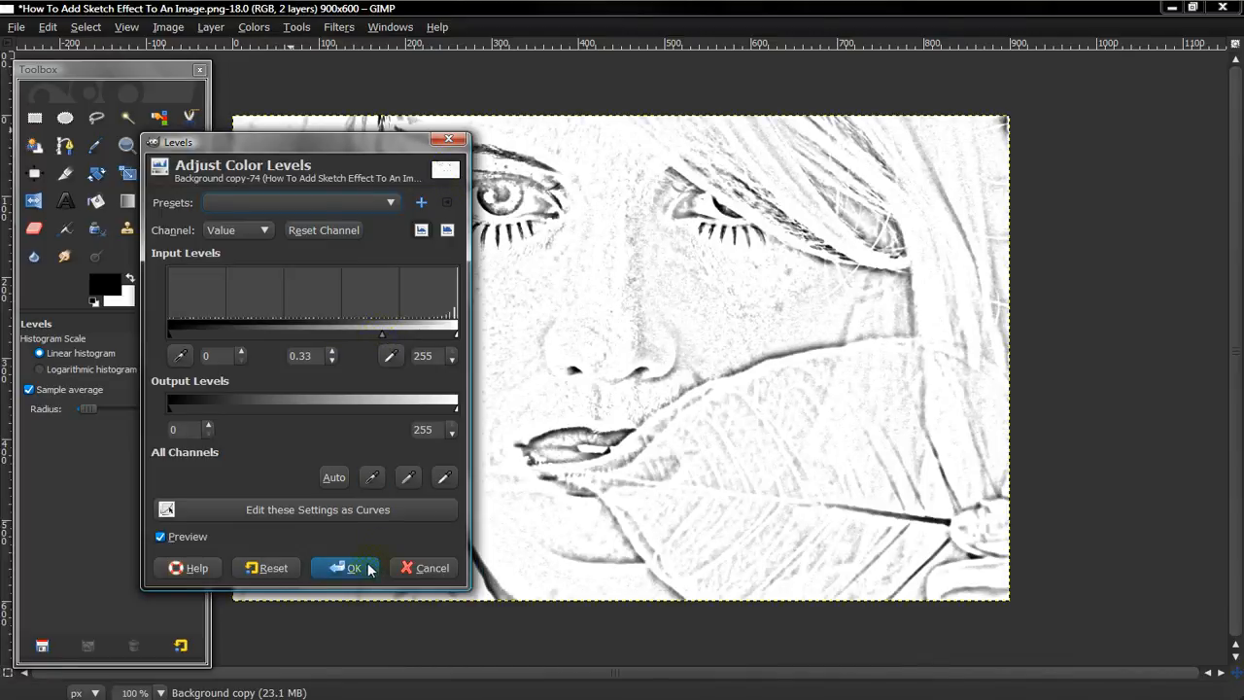
left_click(346, 568)
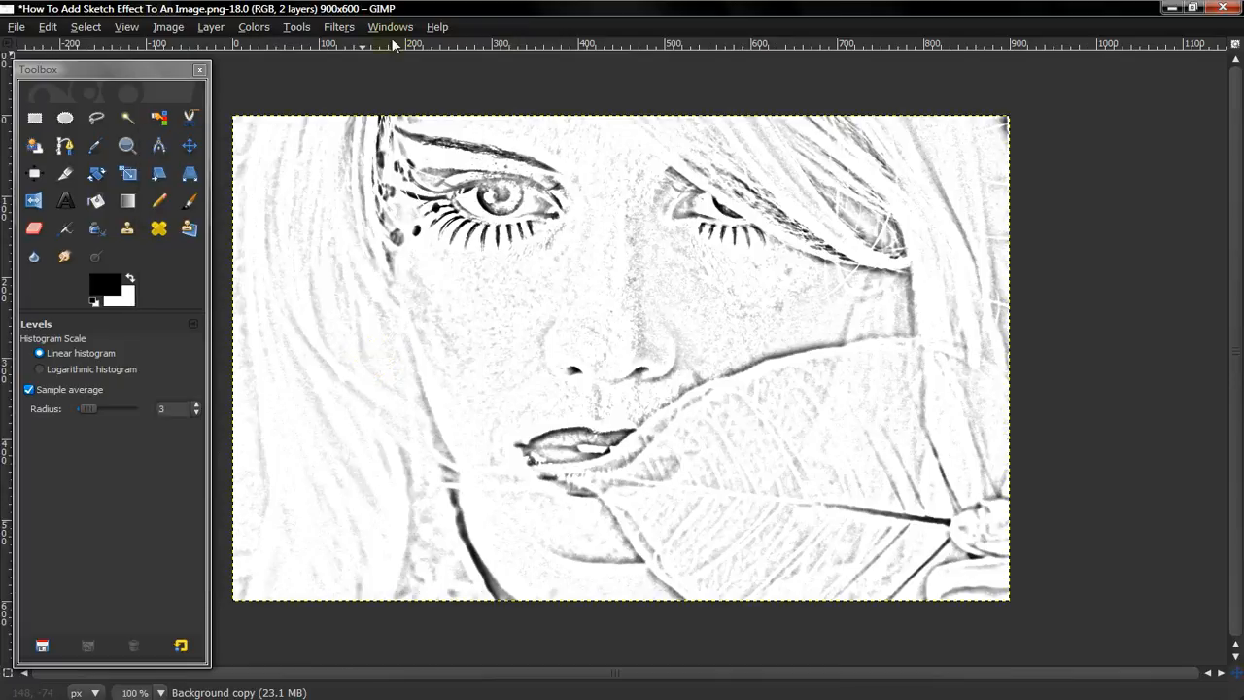
- Lower the Background copy sketch layer's opacity to about 40 to reveal colour
left_click(389, 27)
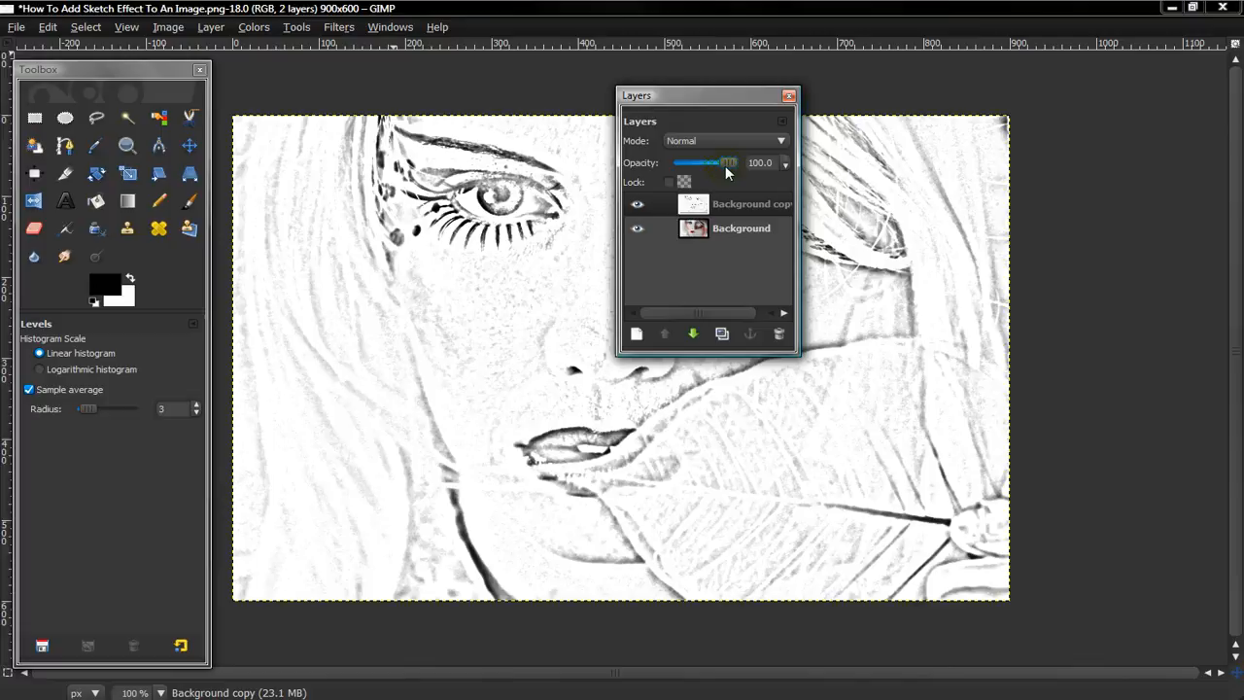
left_click_drag(729, 163, 709, 163)
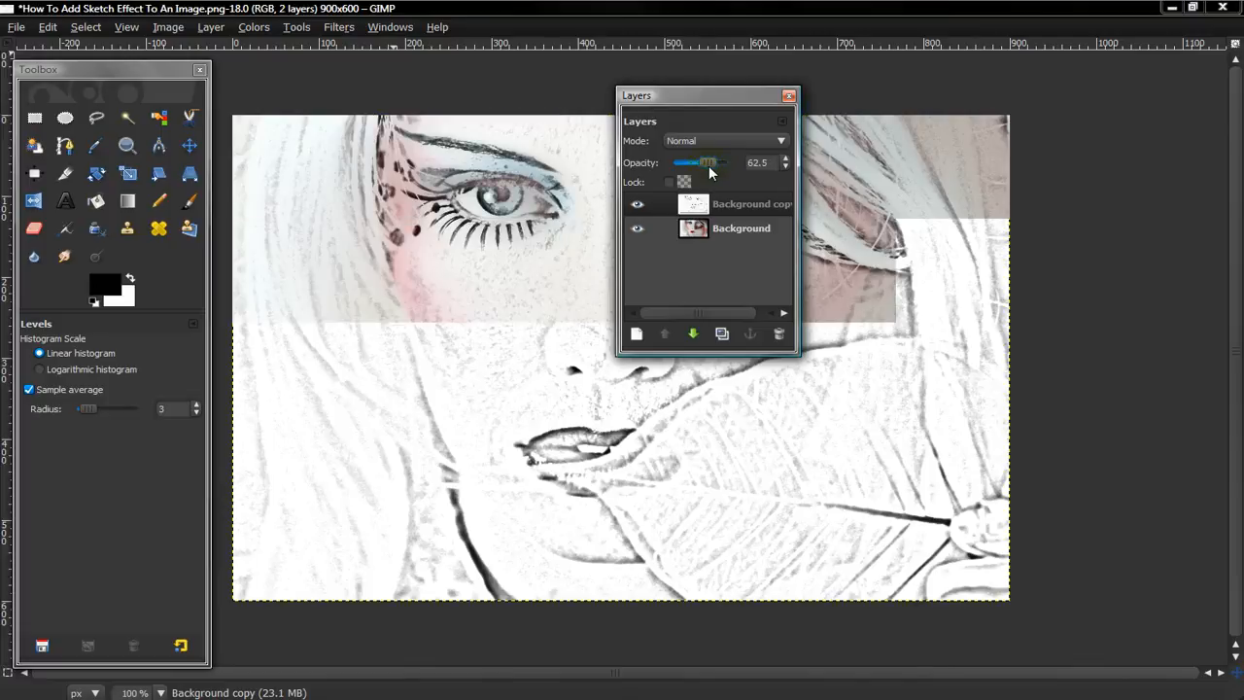
left_click_drag(708, 163, 696, 163)
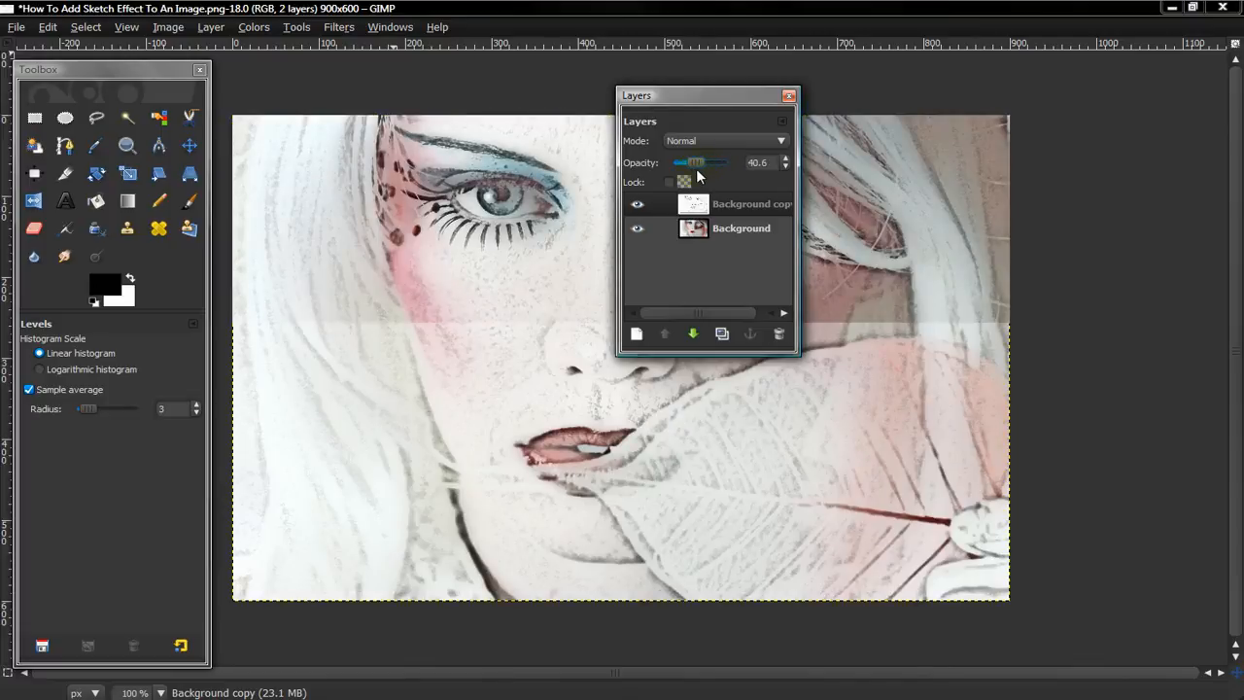